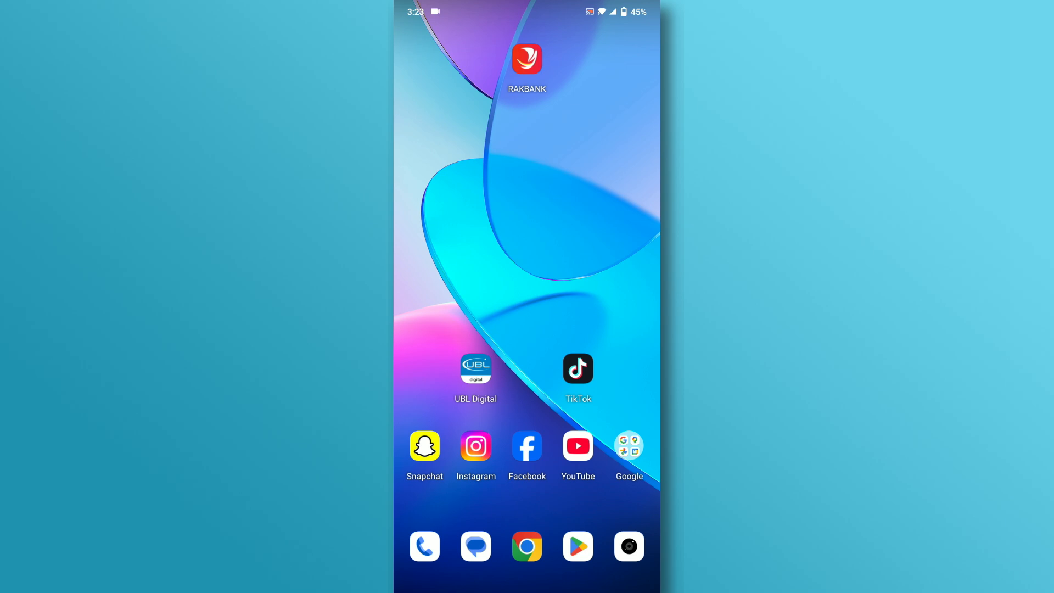
# Step: Launch RAKBANK, log in, and reach Send Money via the transfer menu, showing saved beneficiaries
pyautogui.click(527, 59)
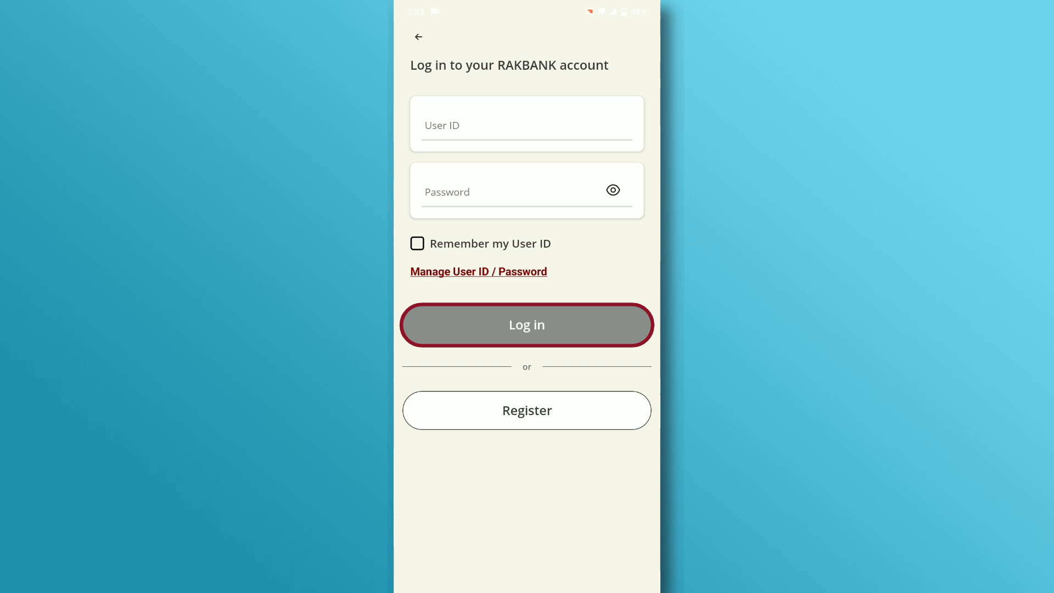
pyautogui.click(526, 325)
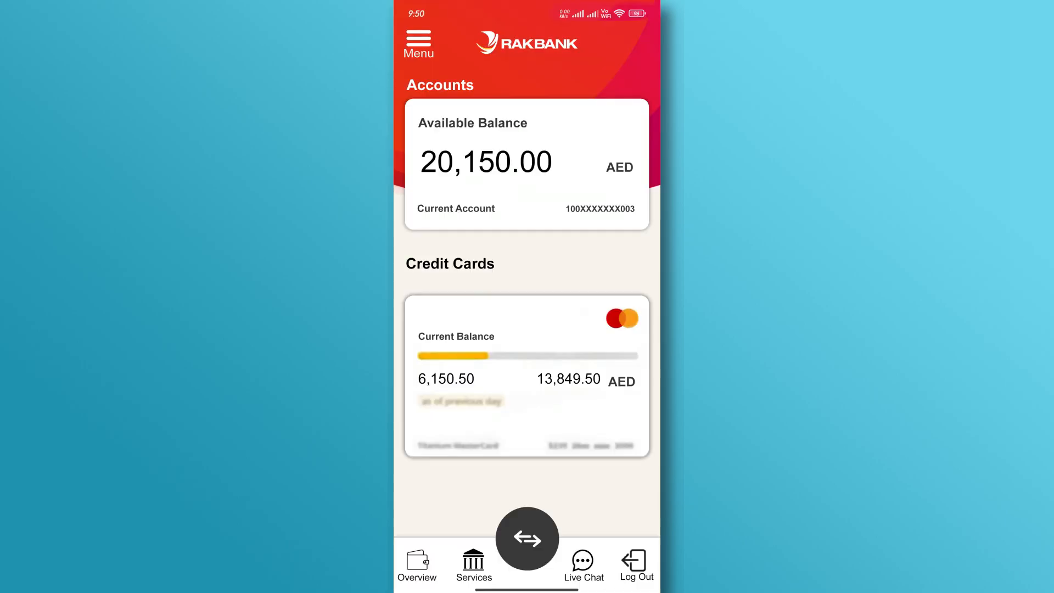
pyautogui.click(526, 538)
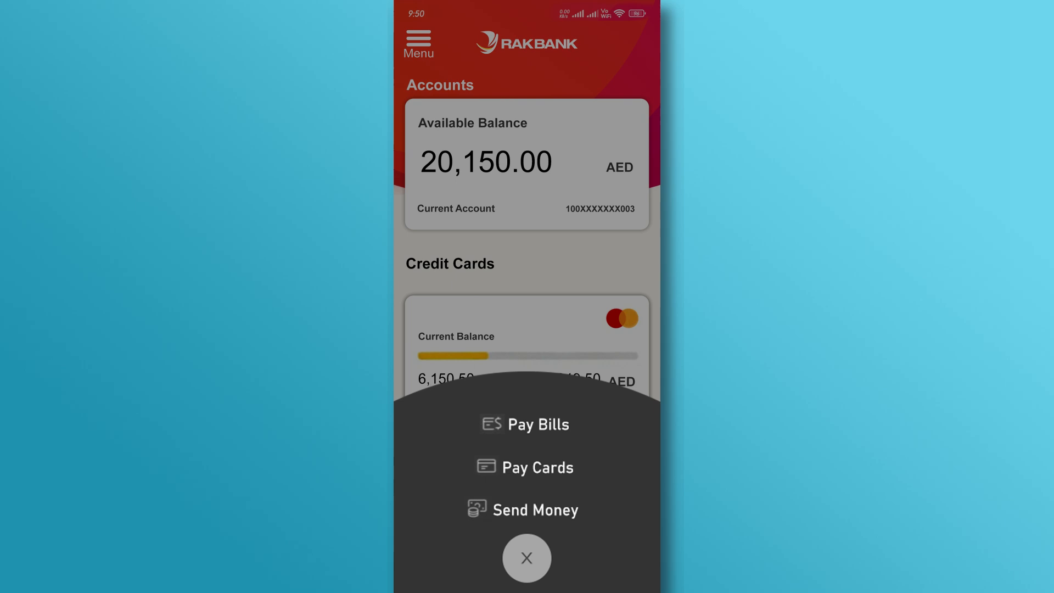
pyautogui.click(536, 509)
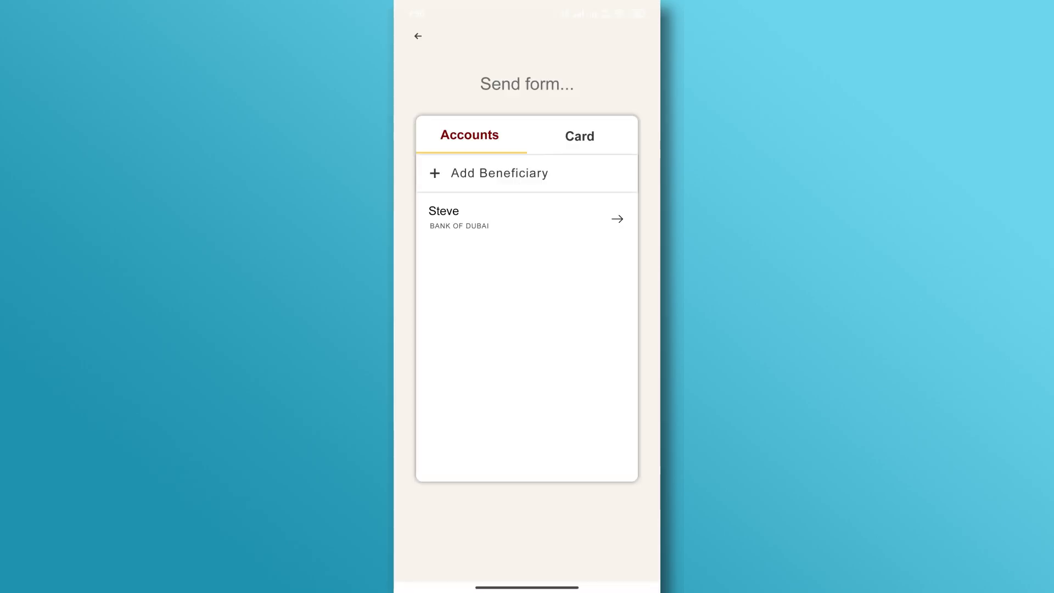